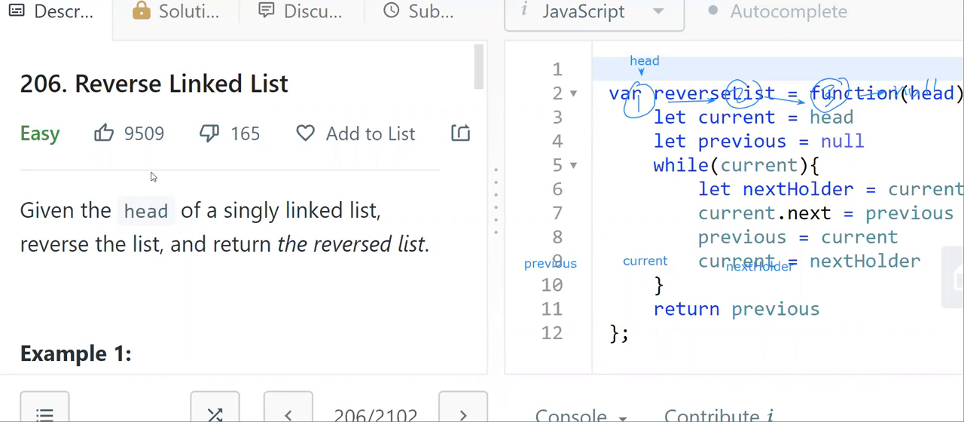
mouse_move(283, 204)
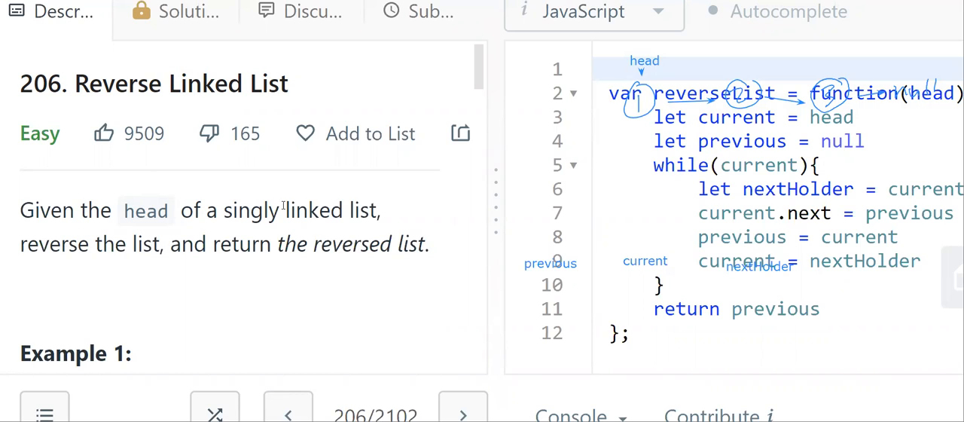
Scroll the Description down to show the Example 1 diagrams reversing list 1→5.
scroll("down", 3)
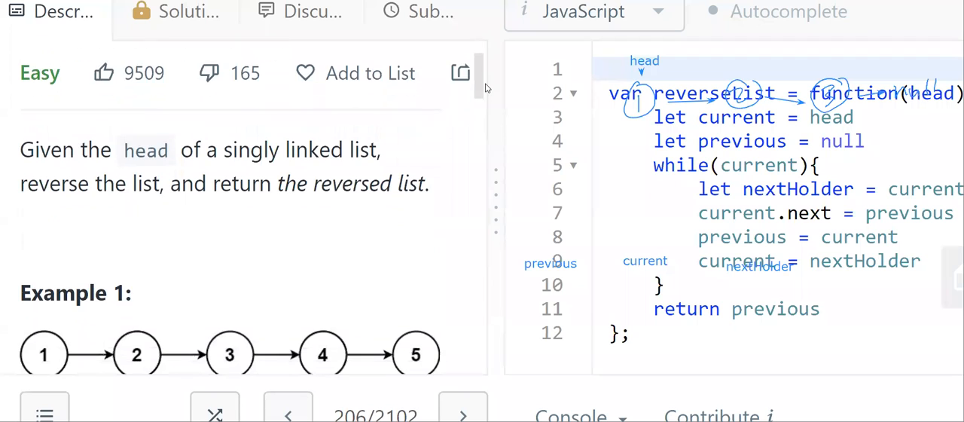
scroll("down", 3)
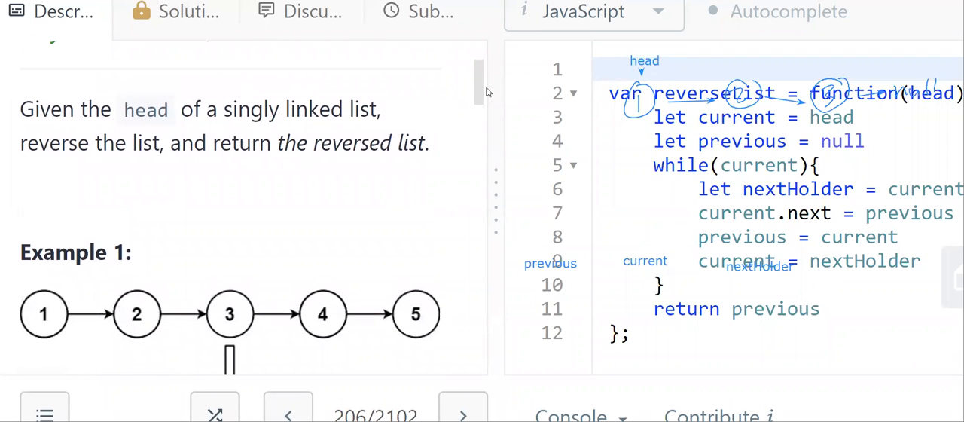
scroll("down", 3)
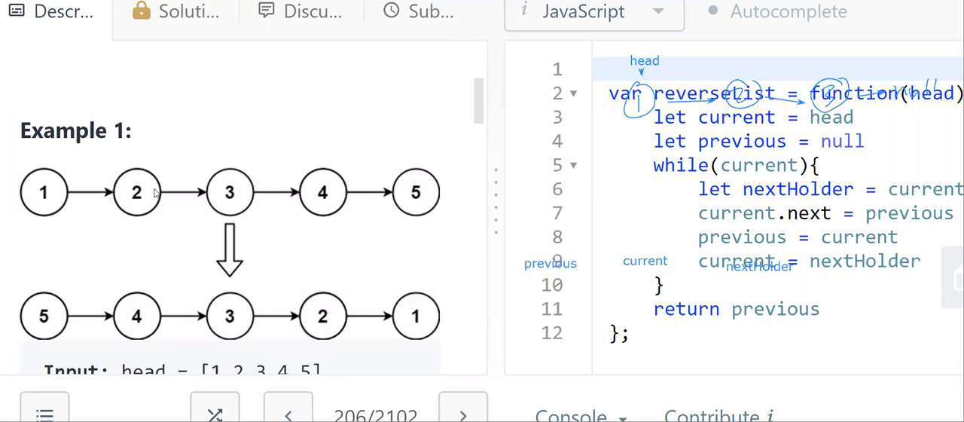
mouse_move(33, 181)
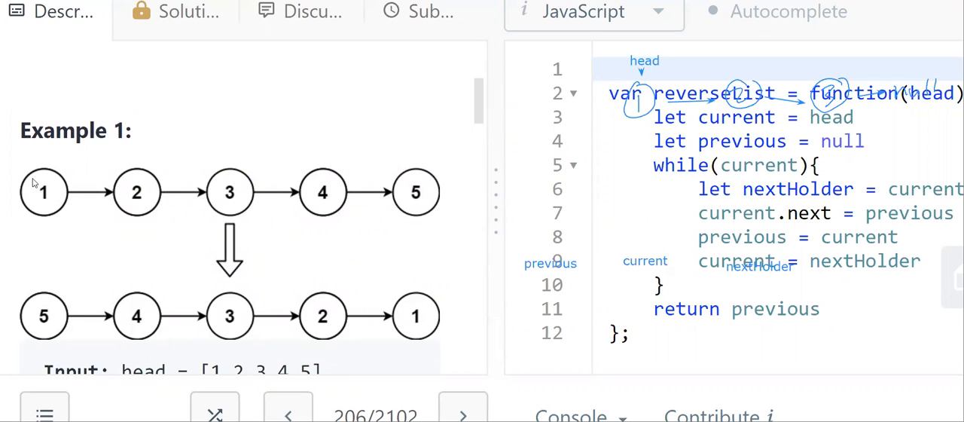
mouse_move(73, 193)
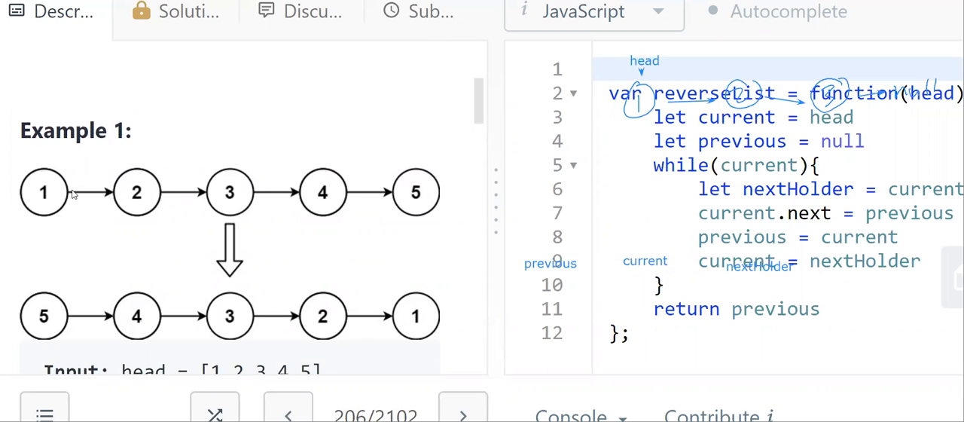
mouse_move(204, 180)
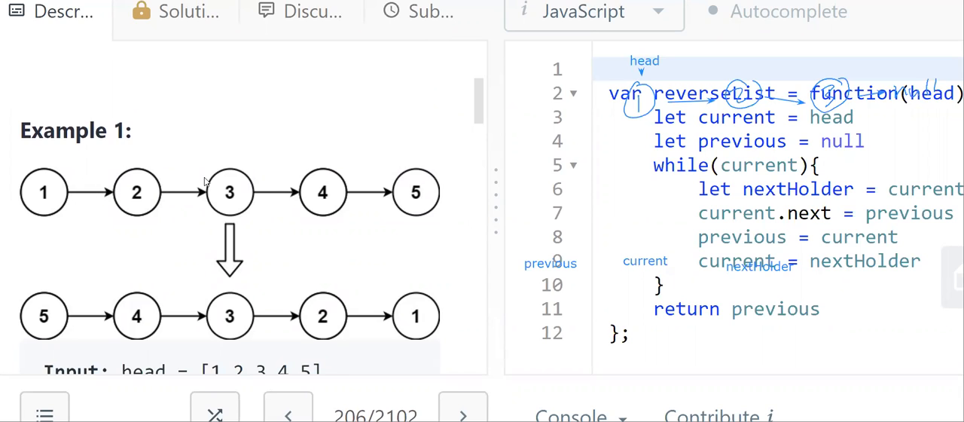
mouse_move(148, 149)
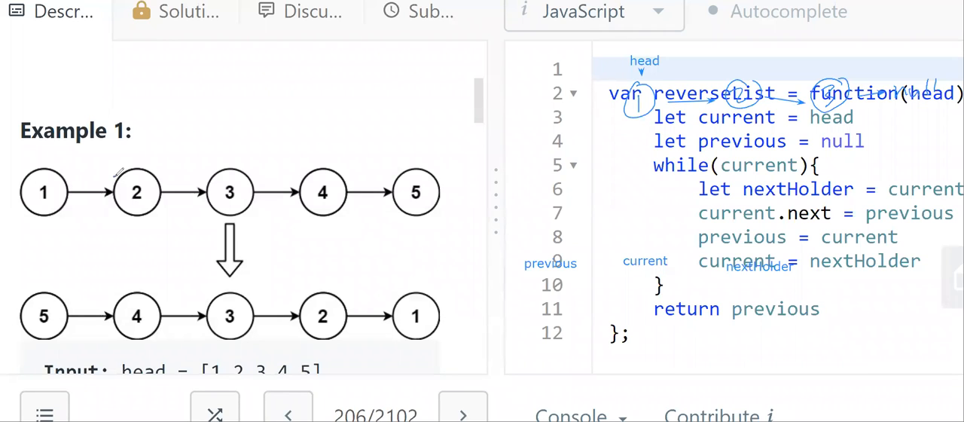
left_click_drag(112, 181, 61, 196)
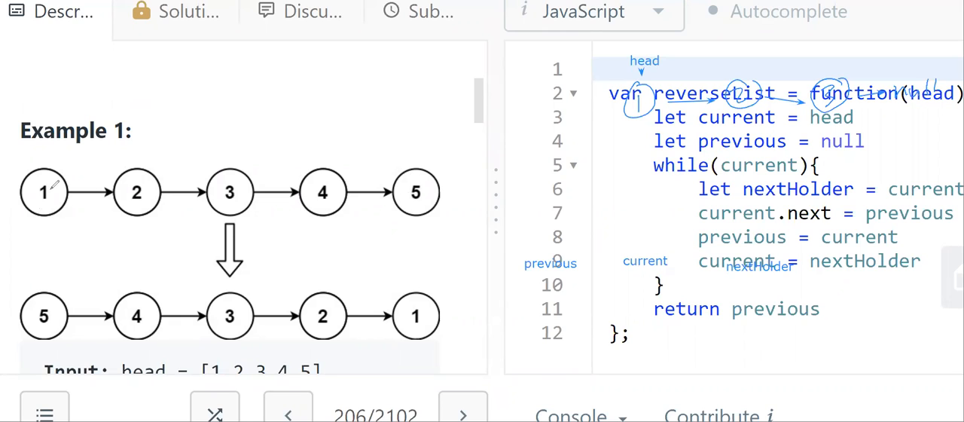
mouse_move(243, 184)
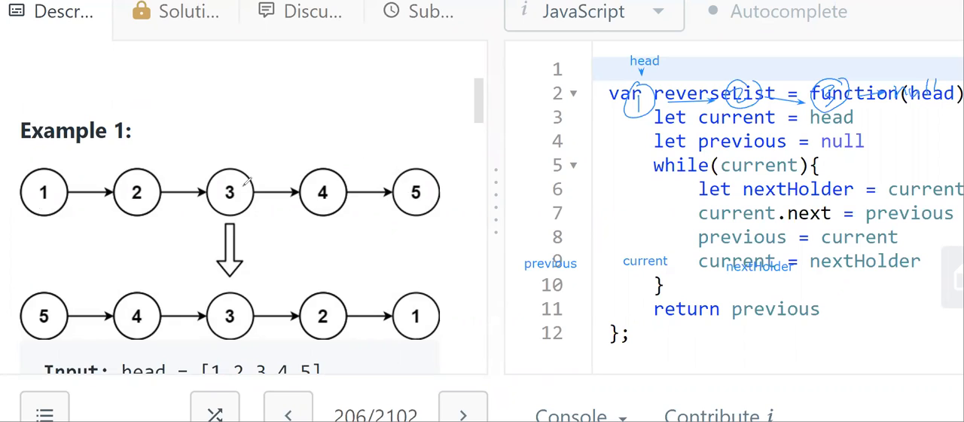
mouse_move(219, 313)
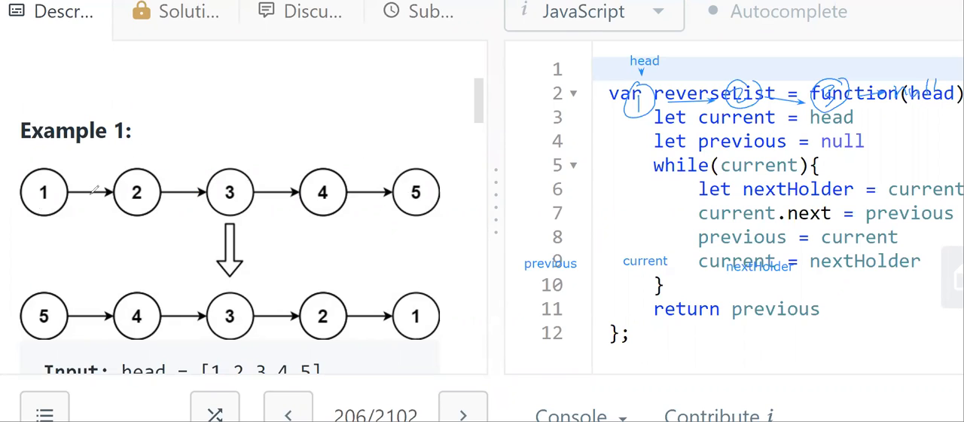
left_click_drag(83, 173, 163, 188)
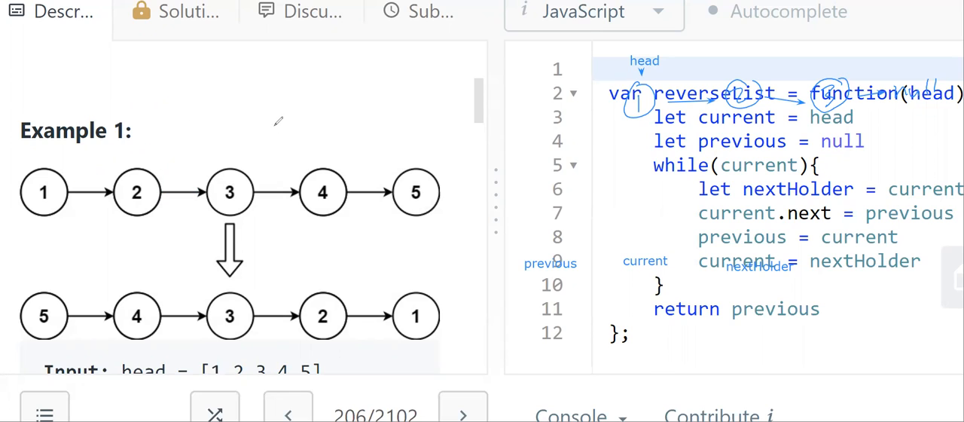
mouse_move(475, 163)
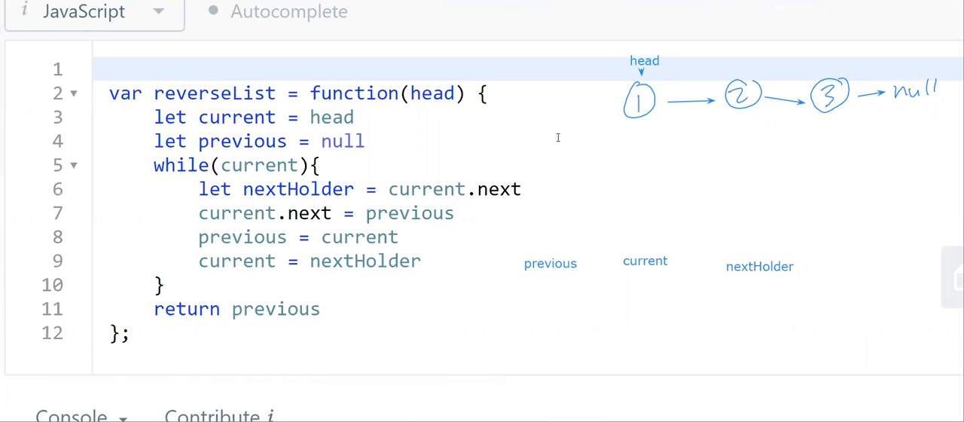
mouse_move(642, 150)
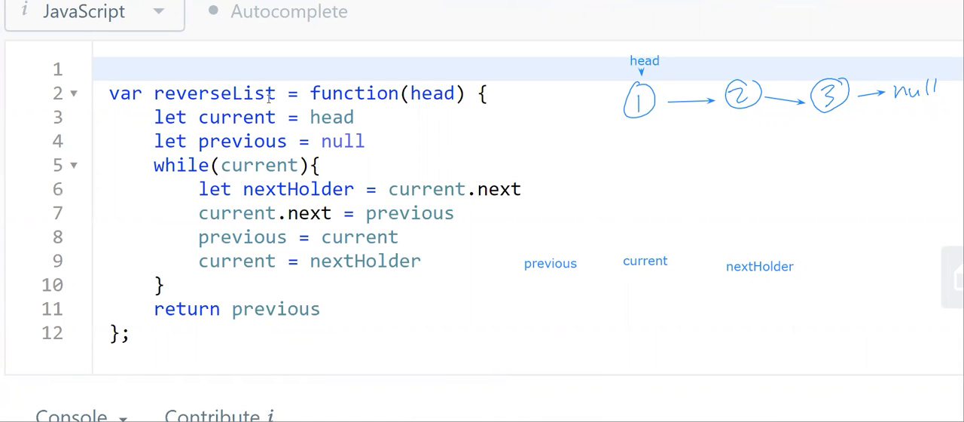
mouse_move(443, 82)
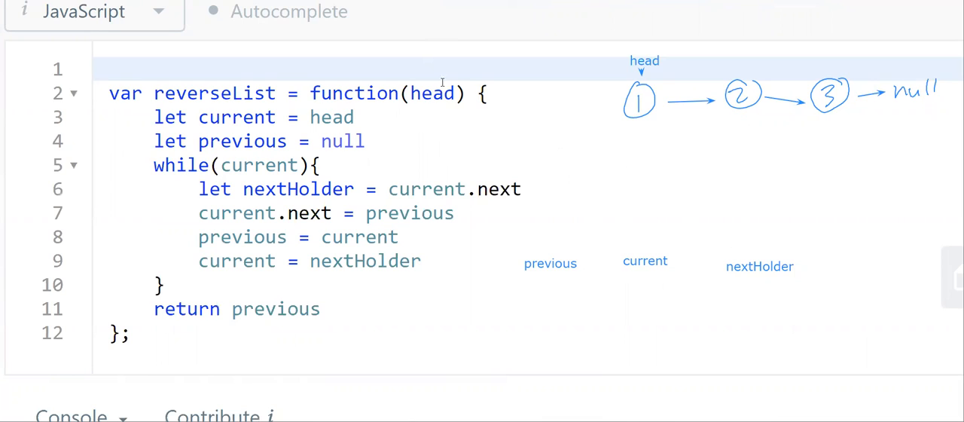
mouse_move(660, 85)
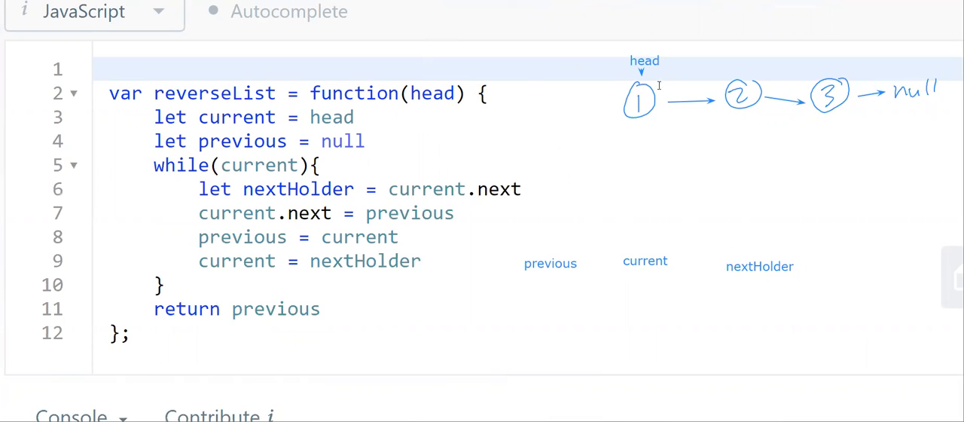
mouse_move(287, 122)
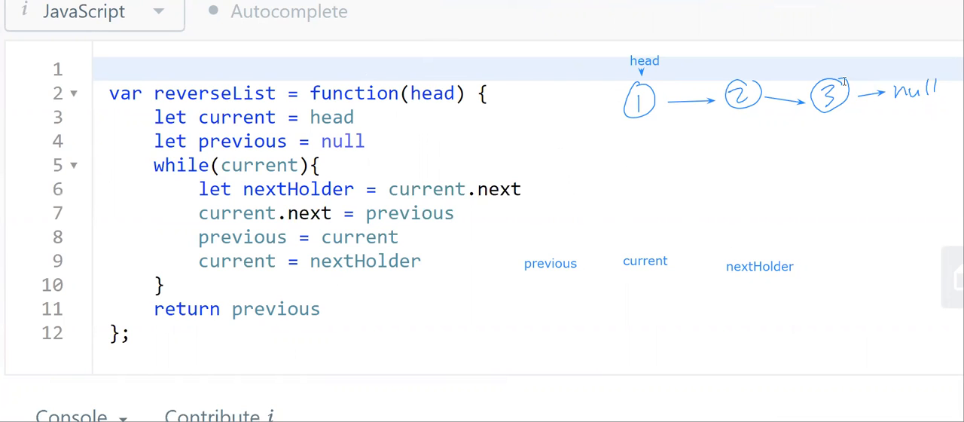
mouse_move(545, 42)
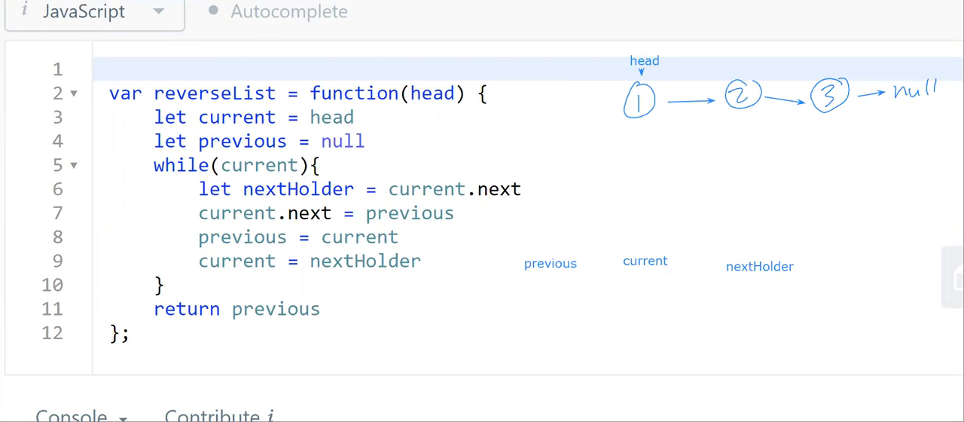
mouse_move(654, 259)
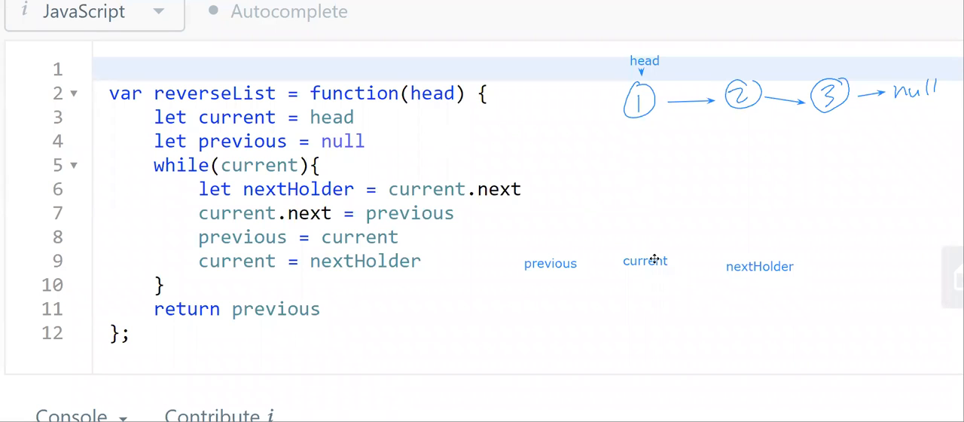
Place the current label beneath node 1 and the previous label beneath the drawn null.
left_click_drag(645, 259, 639, 142)
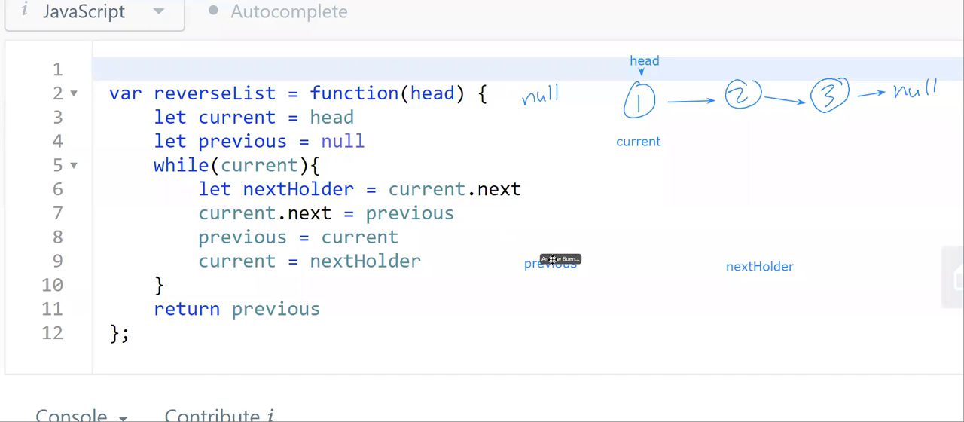
left_click_drag(550, 264, 545, 143)
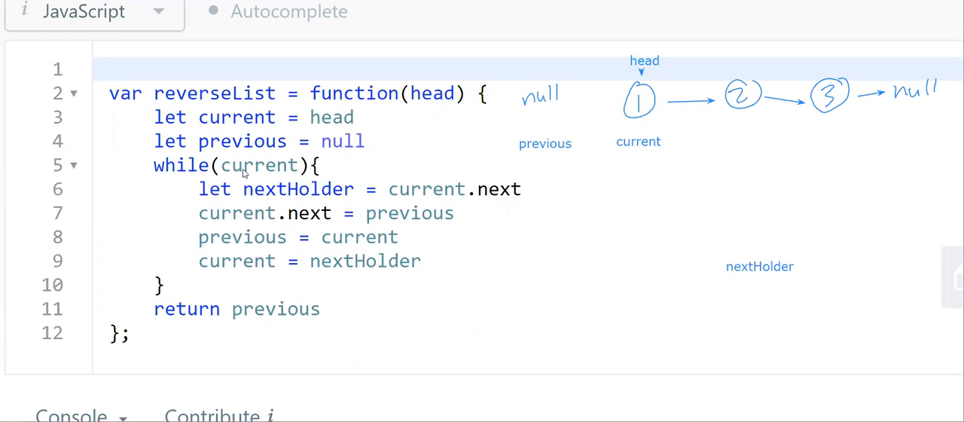
mouse_move(569, 117)
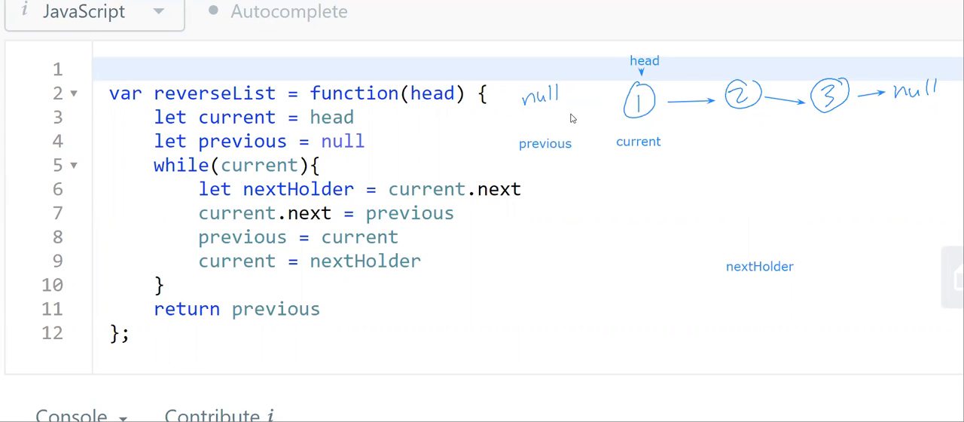
mouse_move(651, 145)
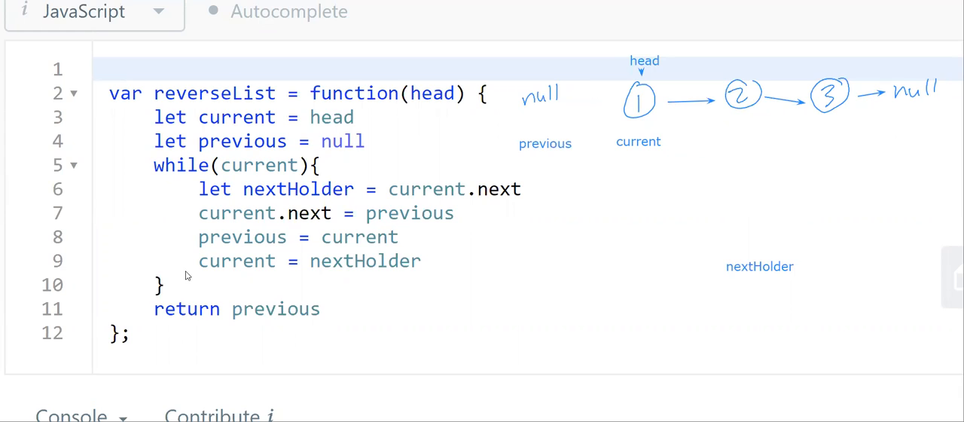
mouse_move(263, 165)
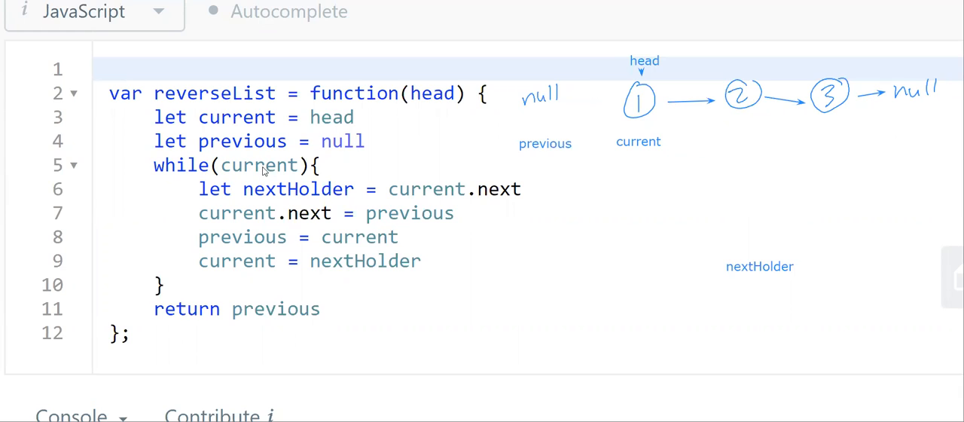
mouse_move(294, 193)
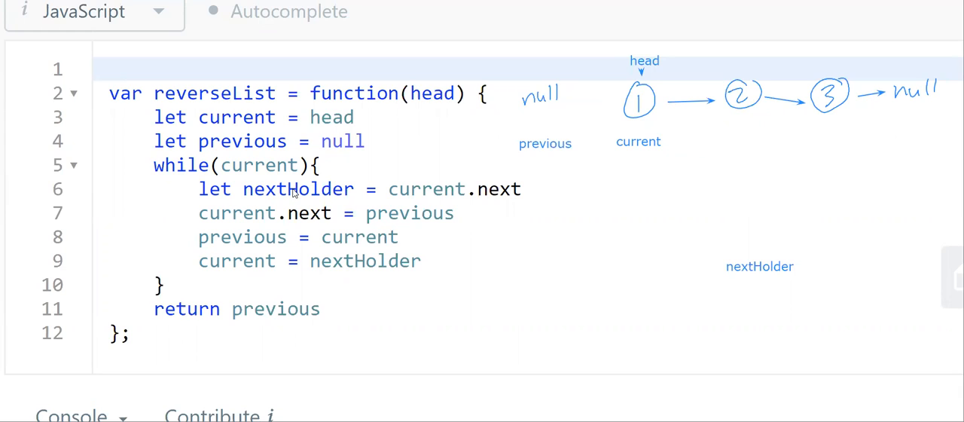
mouse_move(714, 239)
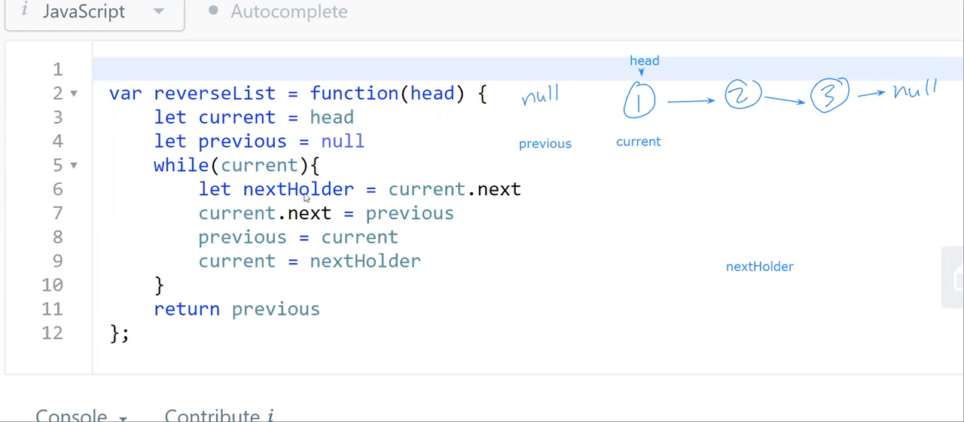
mouse_move(287, 193)
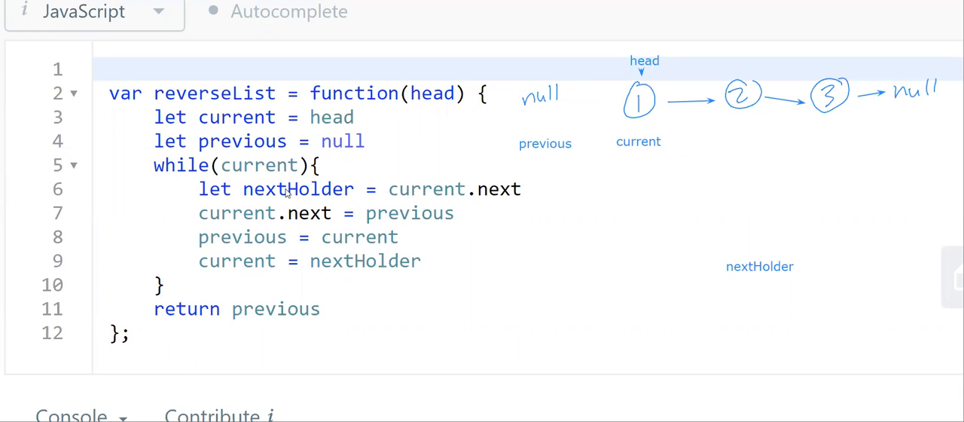
mouse_move(513, 188)
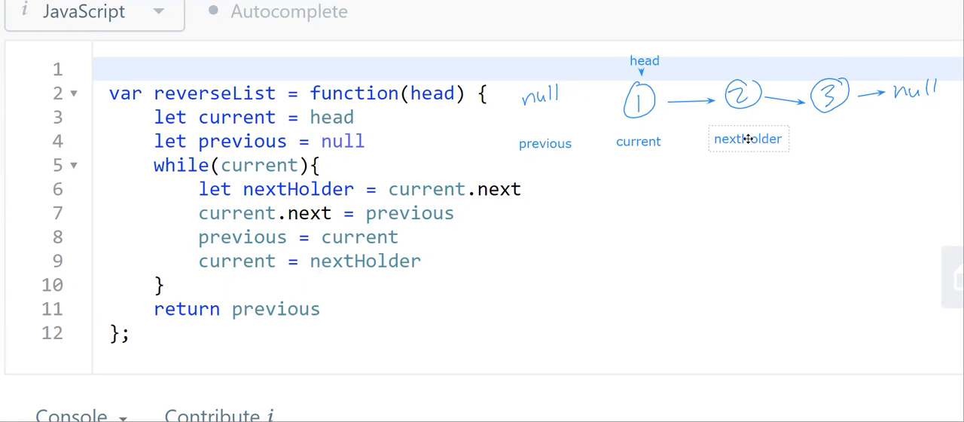
Place nextHolder beneath node 2 and advance the previous label to node 1.
left_click(746, 139)
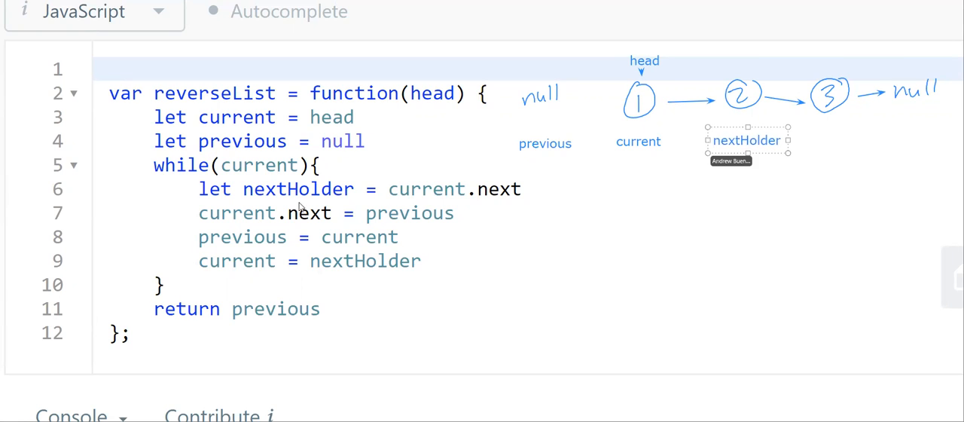
mouse_move(663, 140)
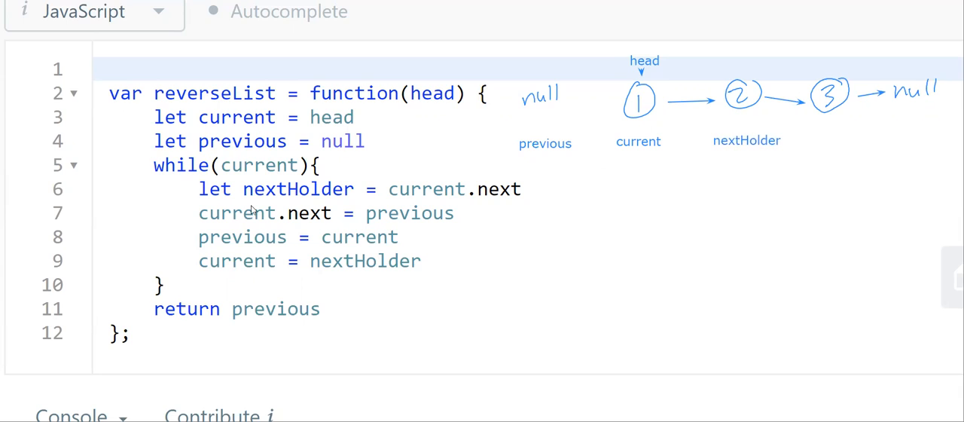
mouse_move(384, 220)
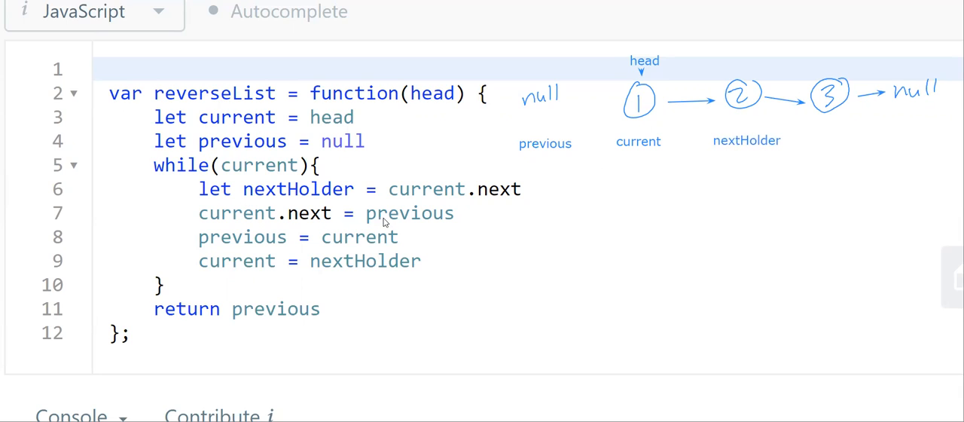
mouse_move(645, 126)
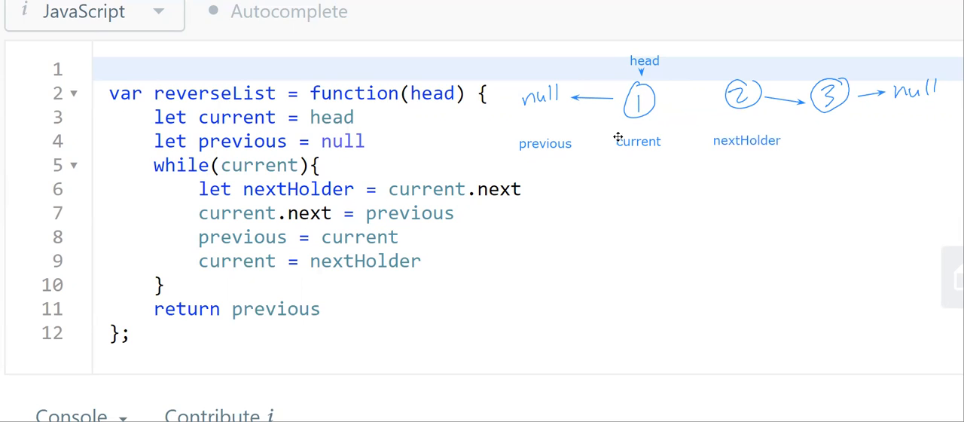
left_click_drag(545, 144, 574, 150)
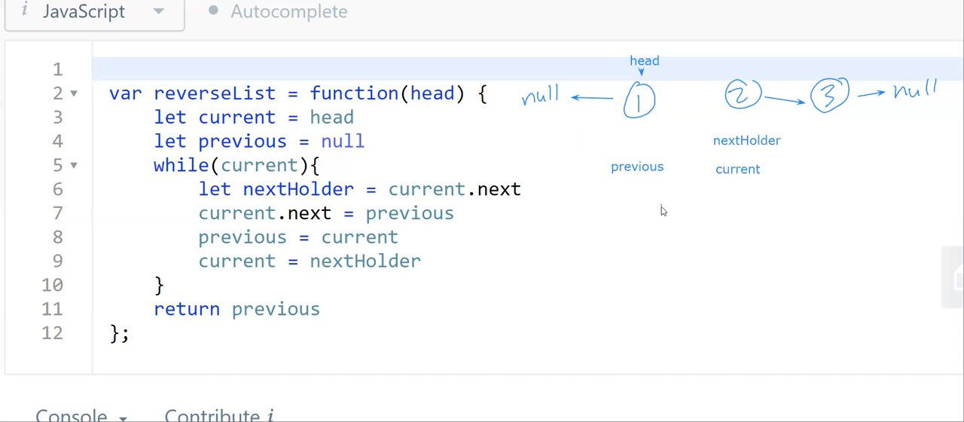
mouse_move(235, 178)
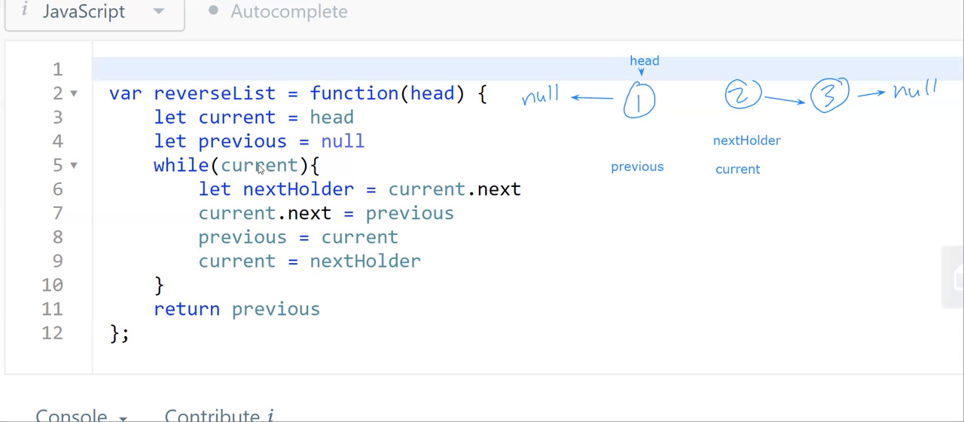
mouse_move(573, 135)
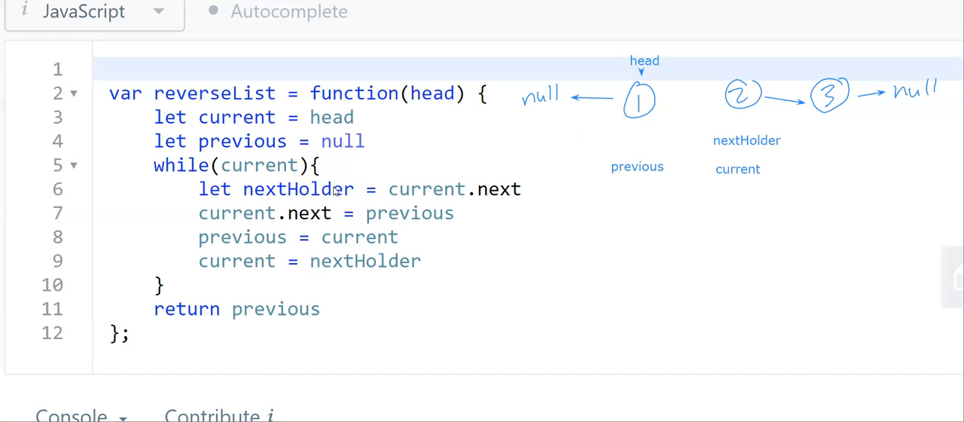
mouse_move(741, 143)
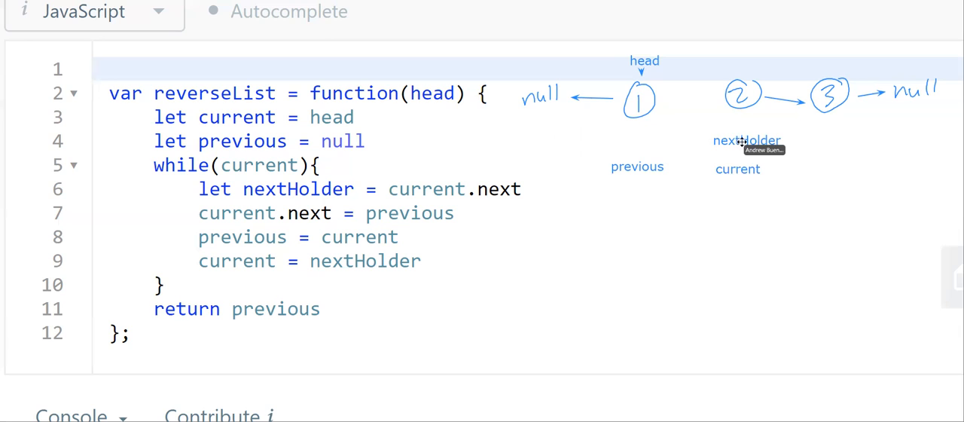
Move nextHolder under node 3, previous under node 2, and pick up current to advance it.
left_click_drag(746, 140, 834, 137)
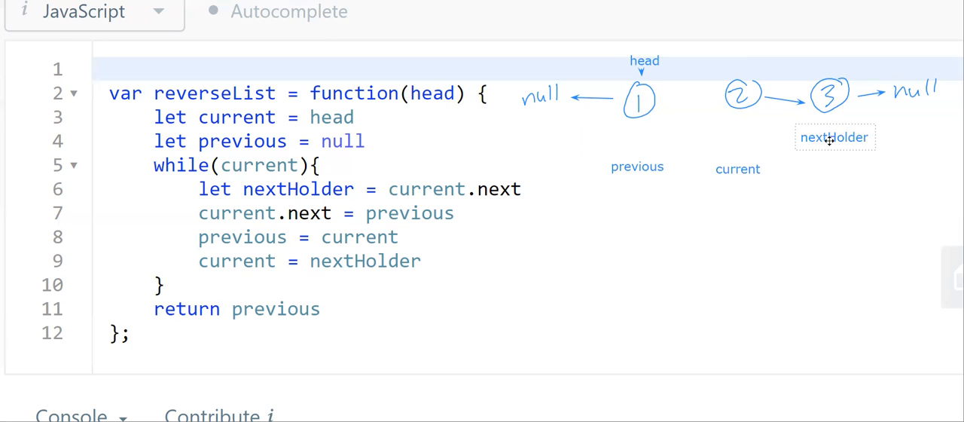
left_click(835, 137)
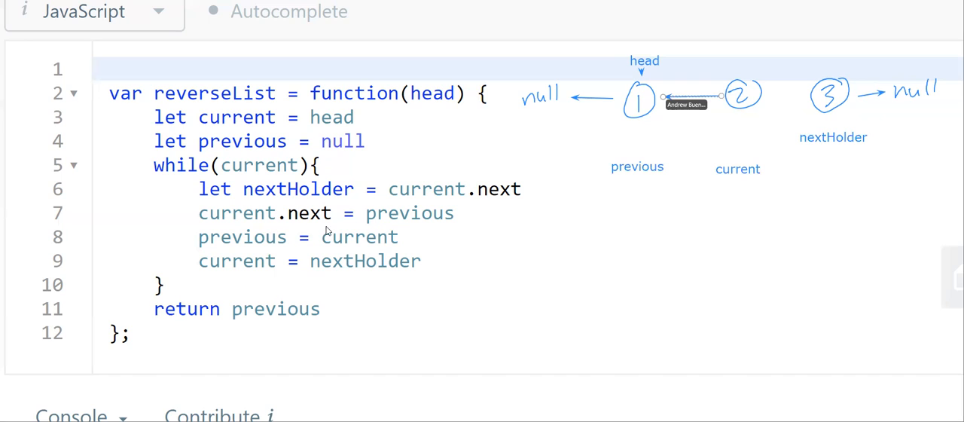
mouse_move(711, 127)
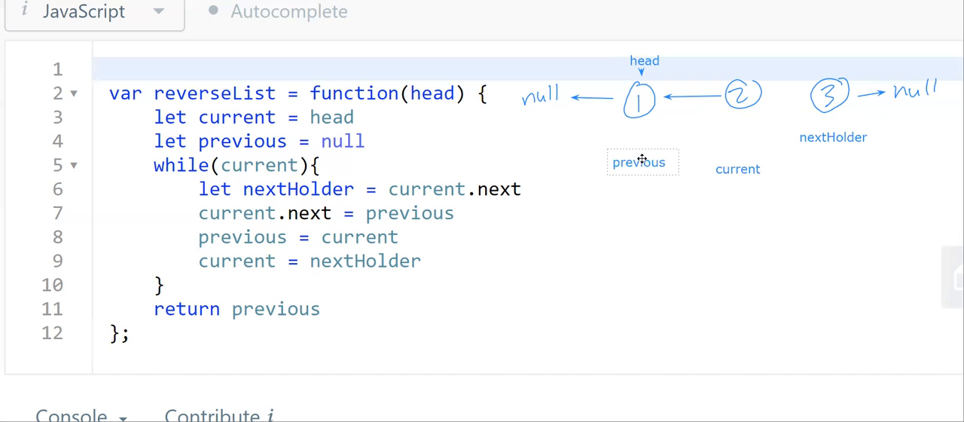
left_click_drag(641, 163, 738, 131)
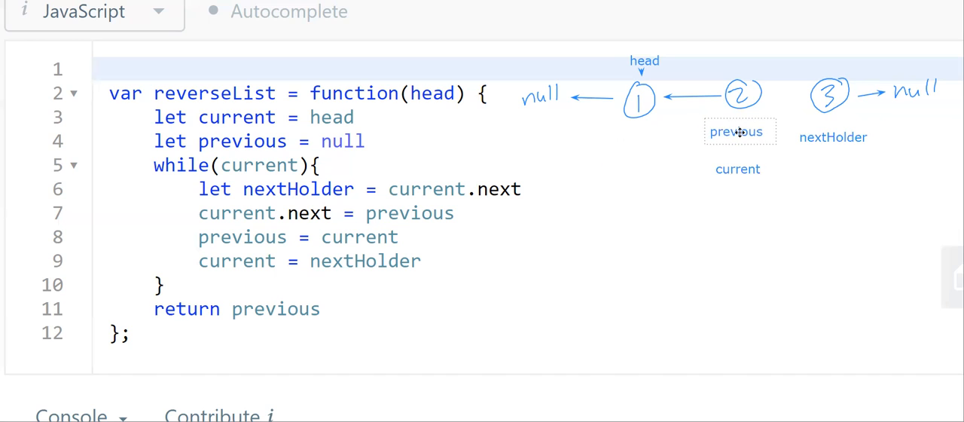
left_click(737, 133)
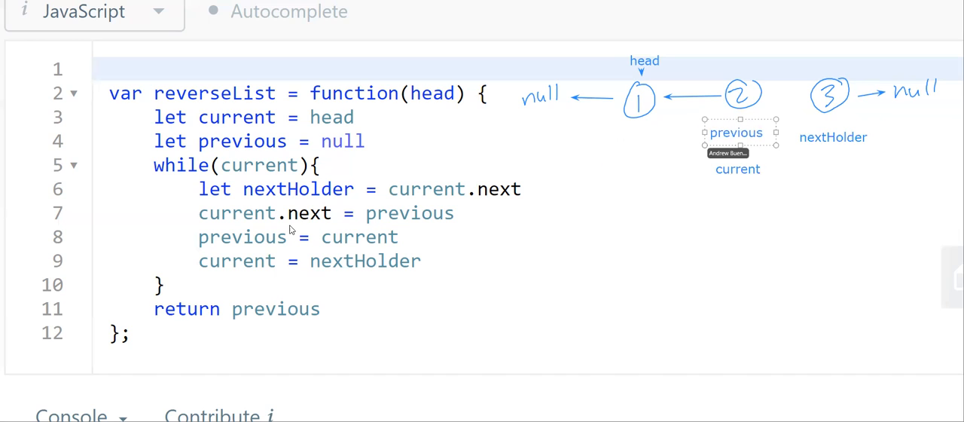
mouse_move(369, 242)
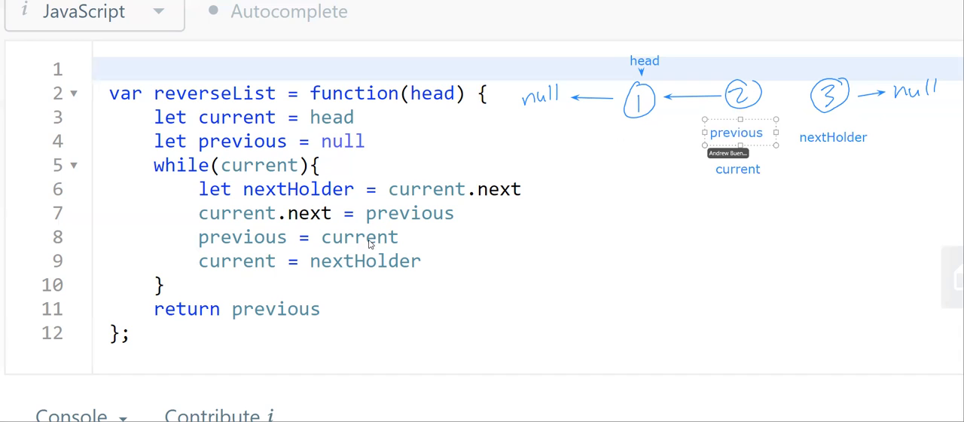
mouse_move(645, 178)
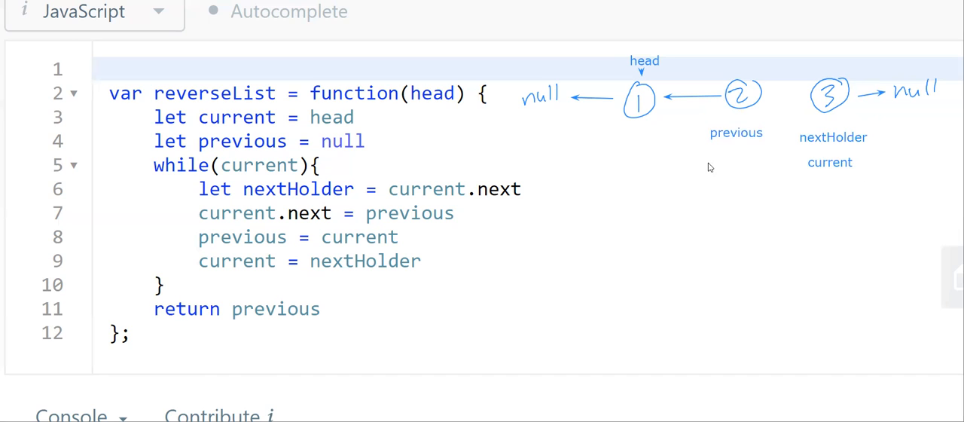
mouse_move(322, 215)
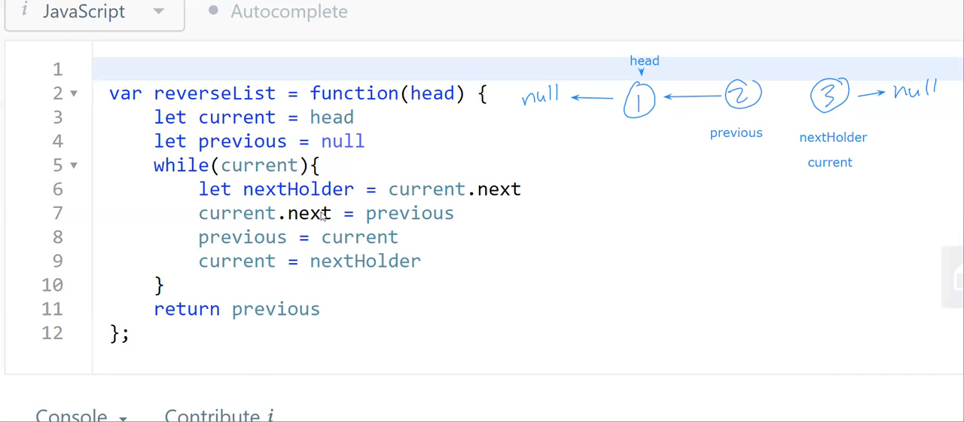
mouse_move(214, 166)
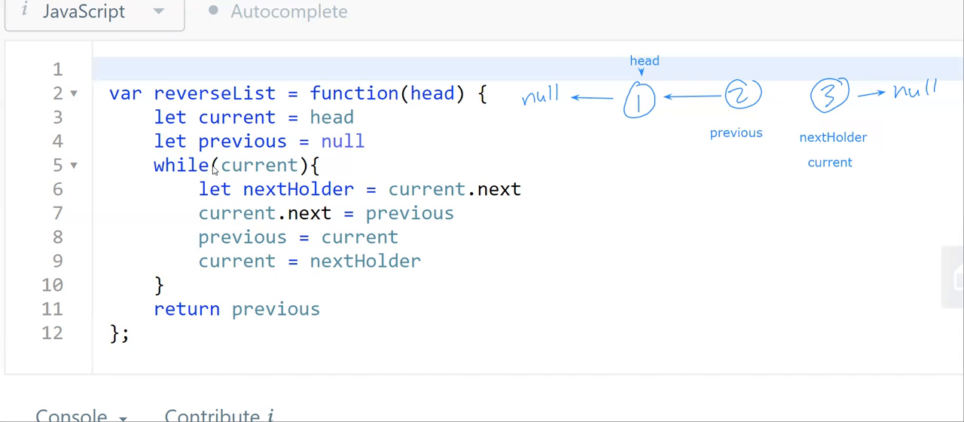
mouse_move(842, 100)
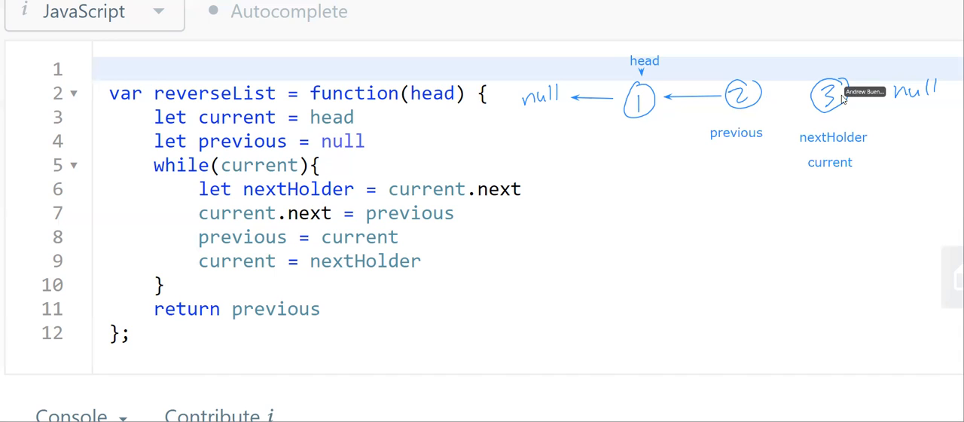
mouse_move(315, 187)
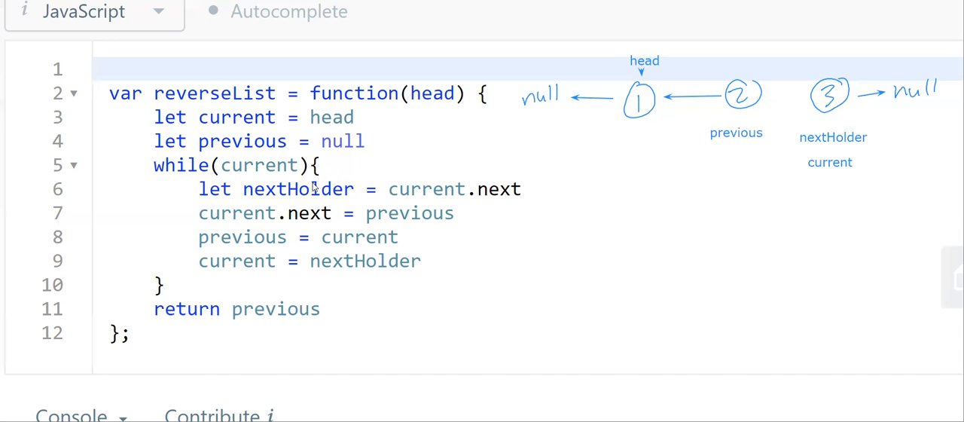
mouse_move(735, 123)
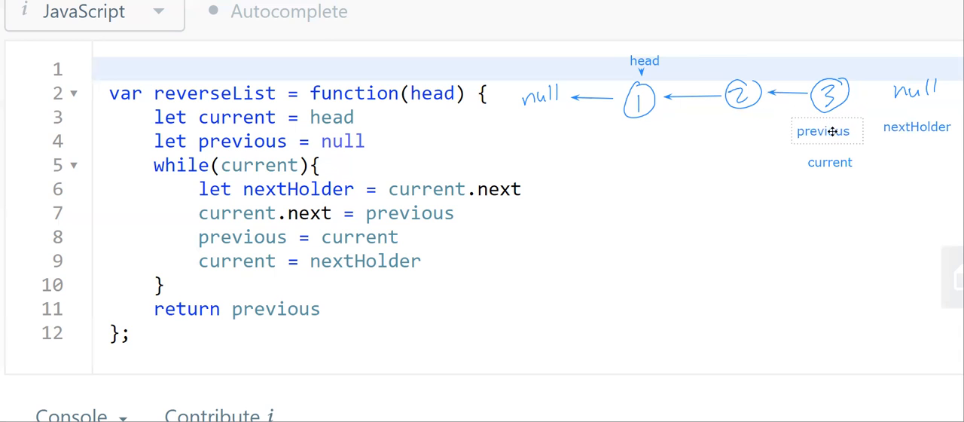
Place previous under node 3 and current under the trailing null.
left_click(823, 129)
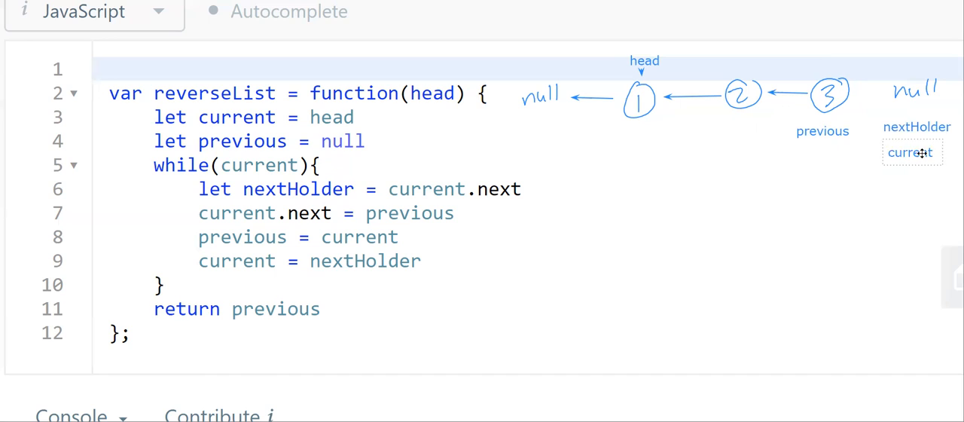
left_click(911, 151)
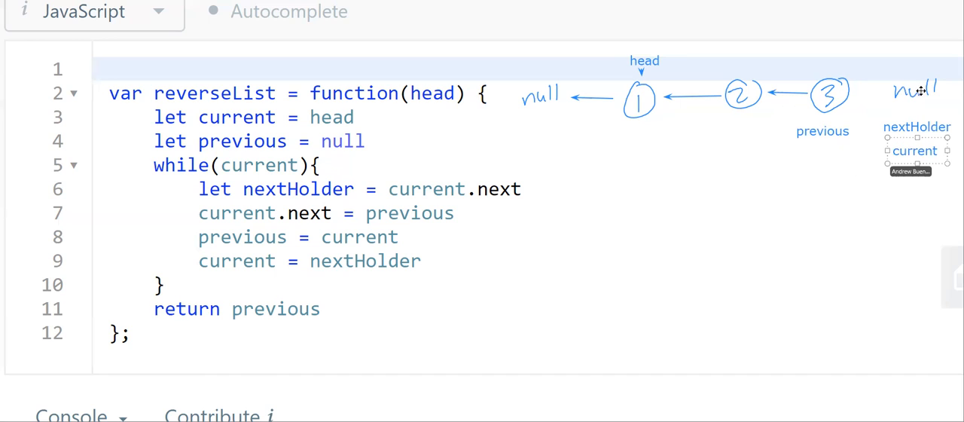
mouse_move(846, 175)
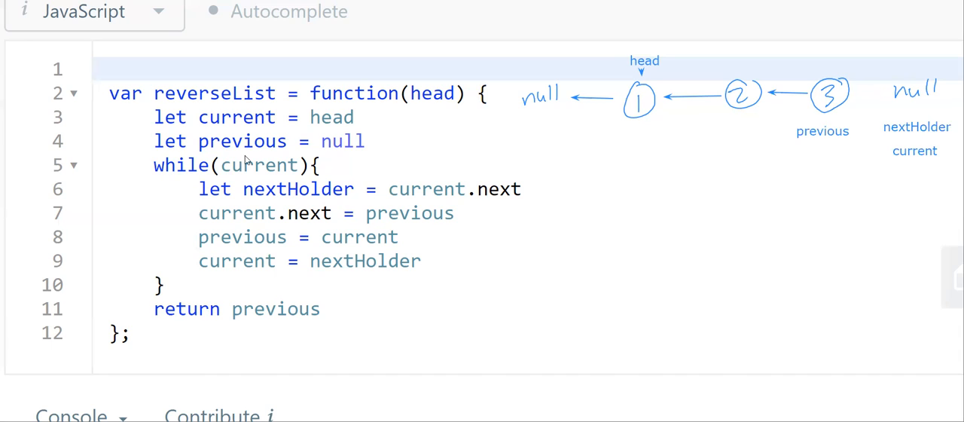
mouse_move(274, 222)
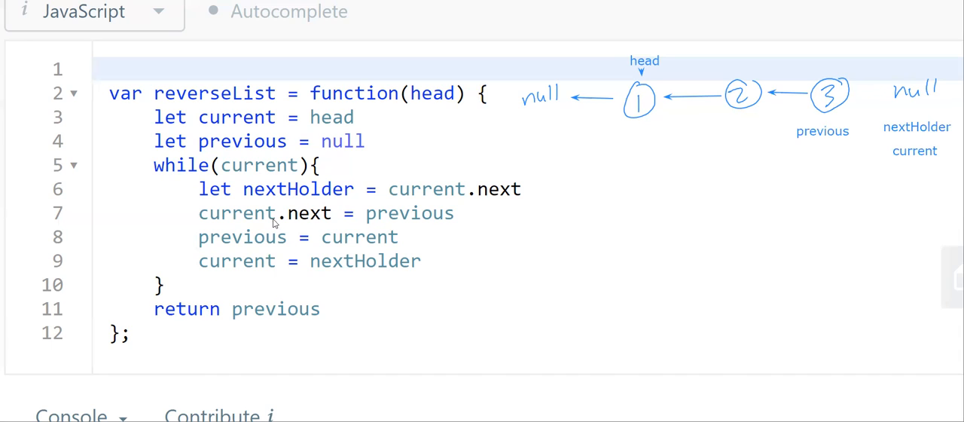
mouse_move(285, 309)
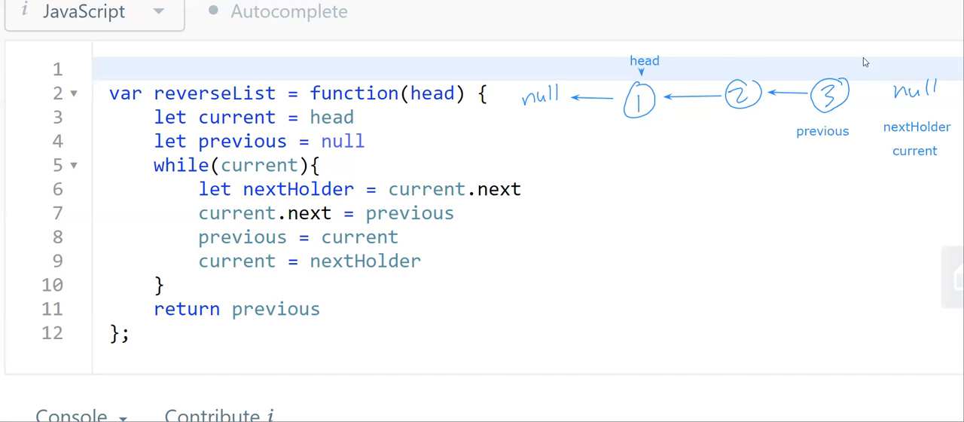
mouse_move(902, 92)
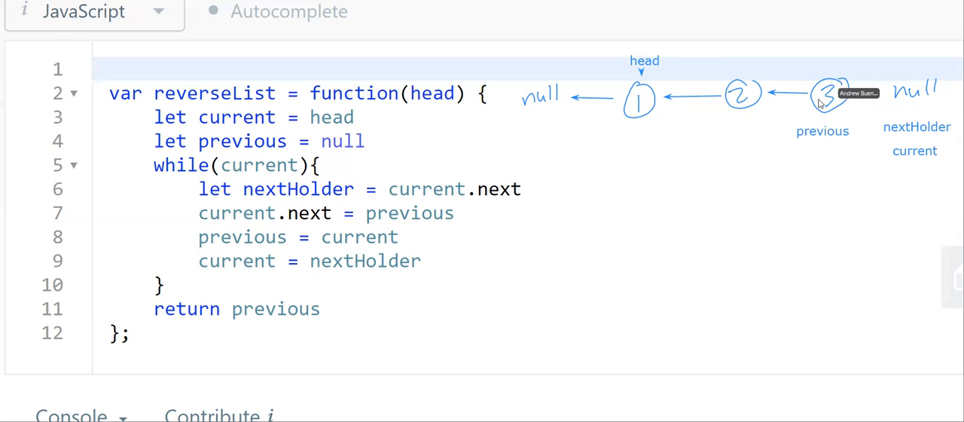
mouse_move(825, 135)
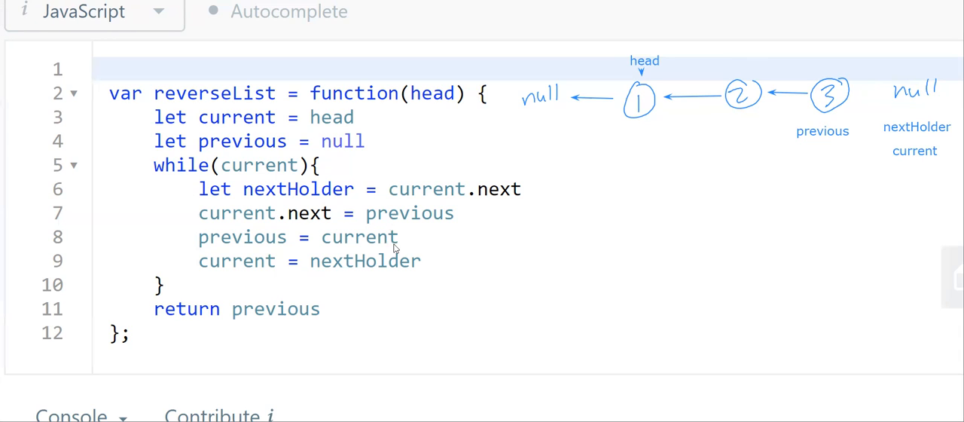
mouse_move(610, 194)
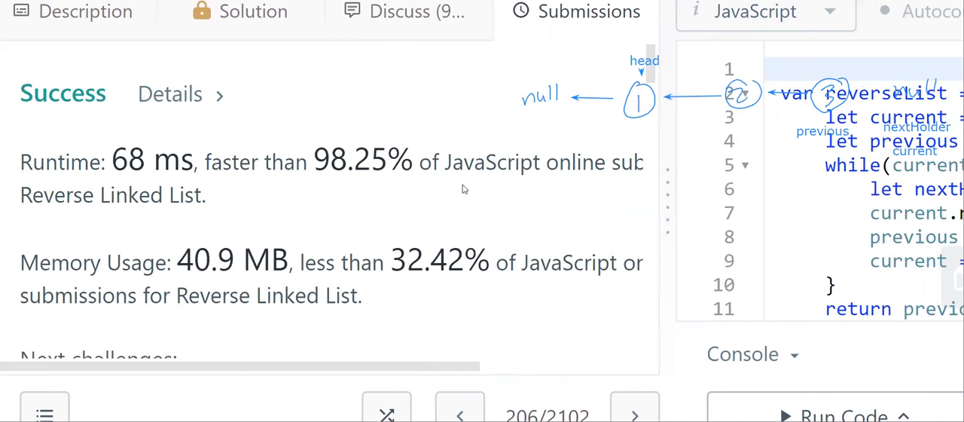
mouse_move(403, 256)
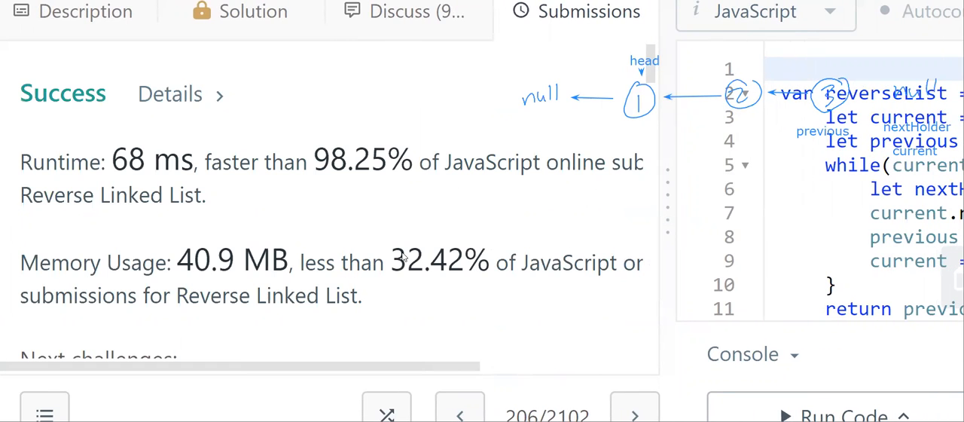
mouse_move(670, 199)
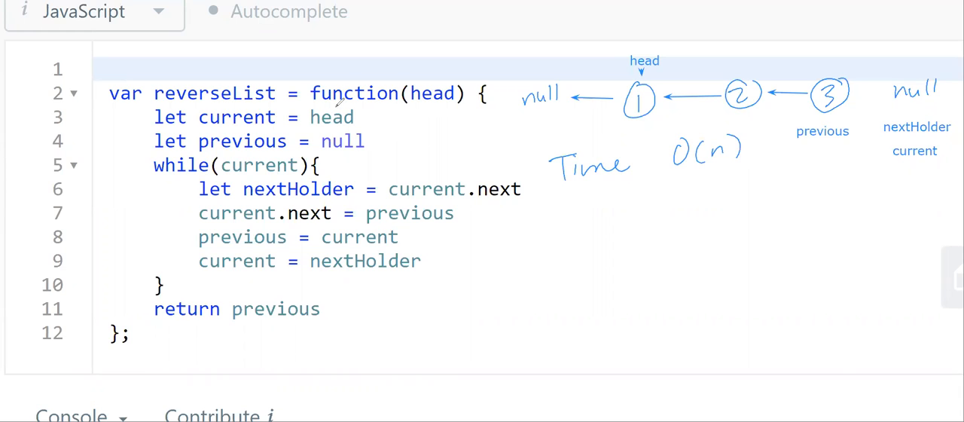
mouse_move(811, 53)
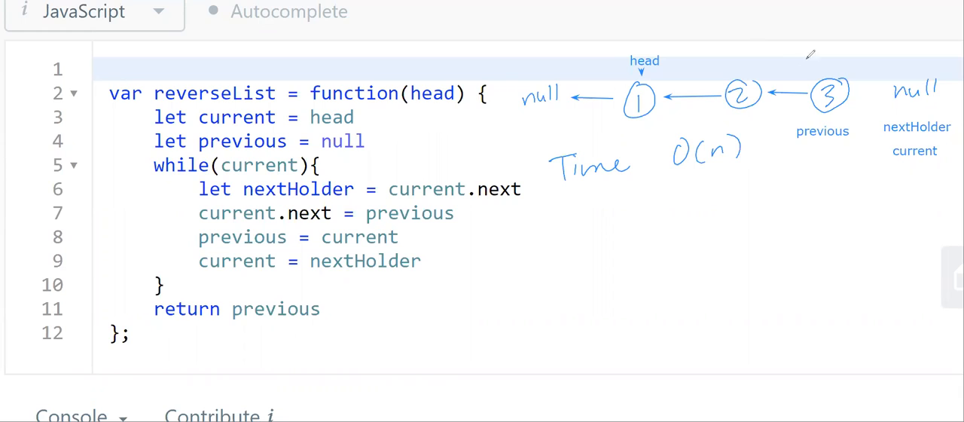